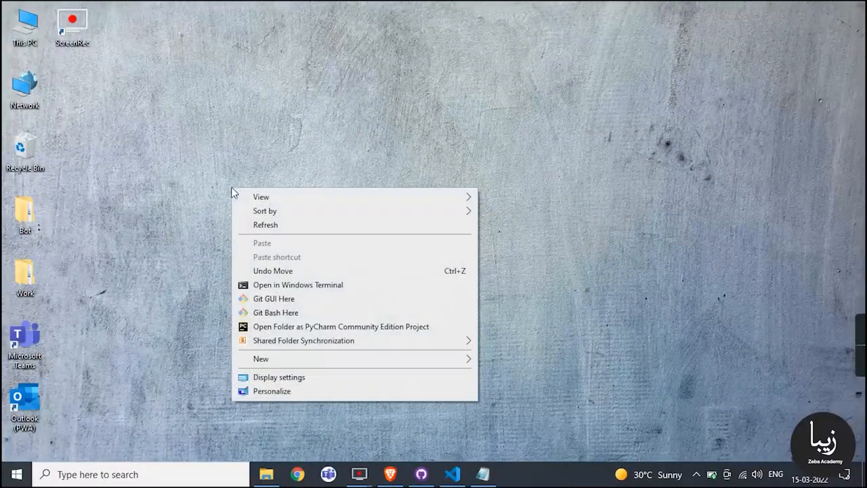
# Create a new text document on the desktop and rename it Procfile with no extension
pyautogui.click(261, 359)
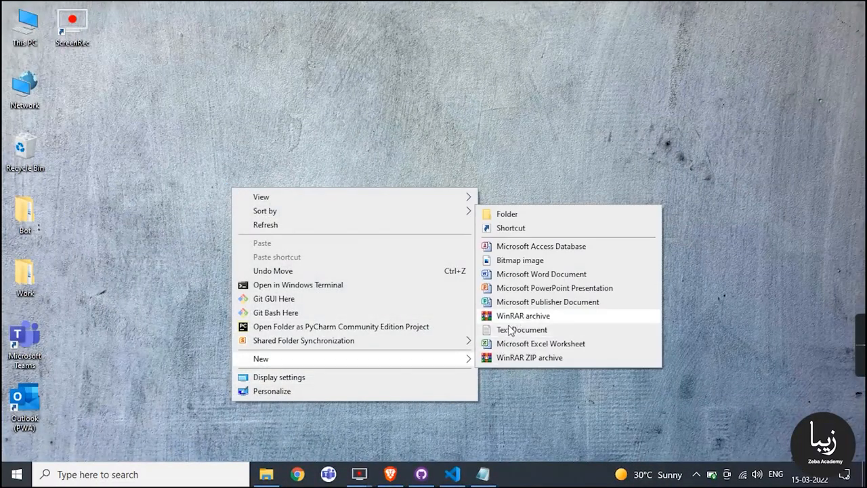
pyautogui.click(522, 329)
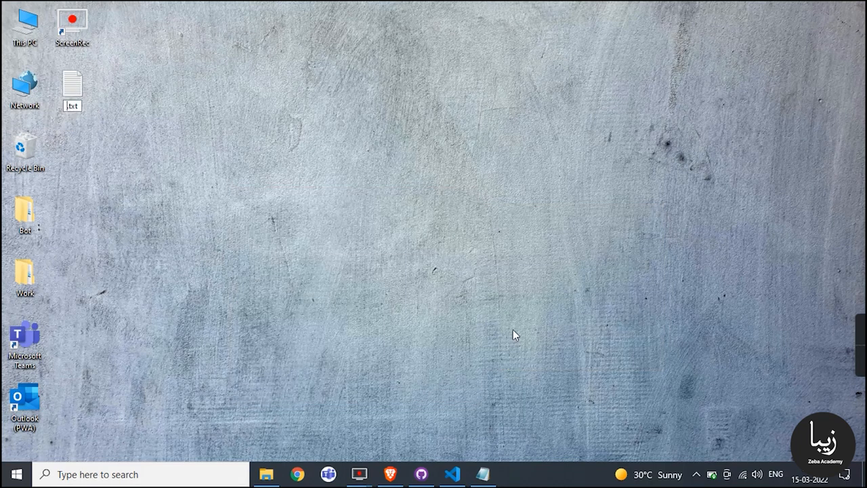
pyautogui.write('Procfi')
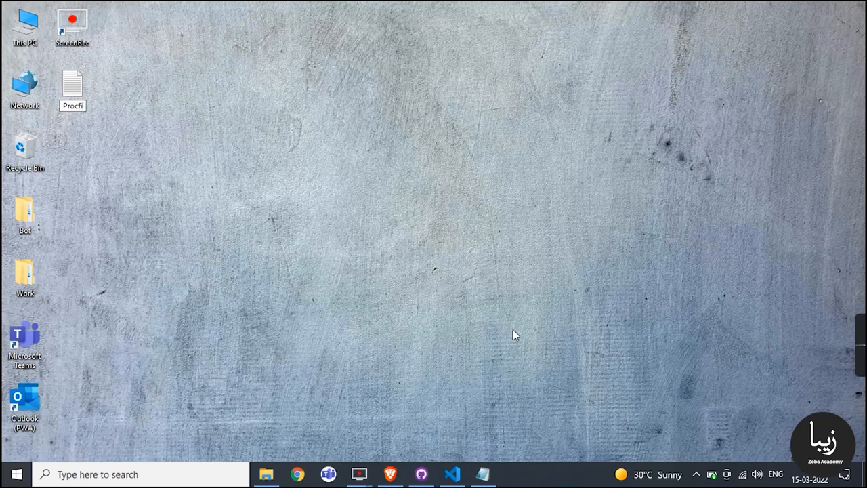
pyautogui.press('enter')
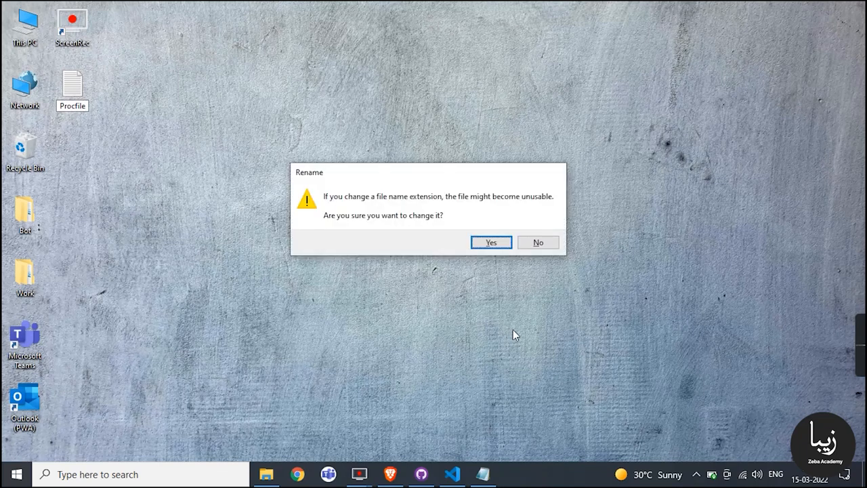
pyautogui.click(490, 242)
pyautogui.write('web')
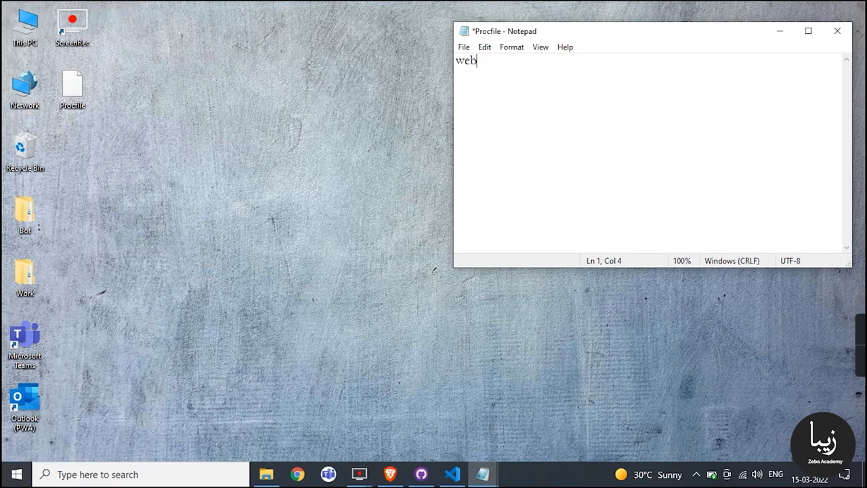
# Write the line 'web: python bot' into the Procfile
pyautogui.write(': p')
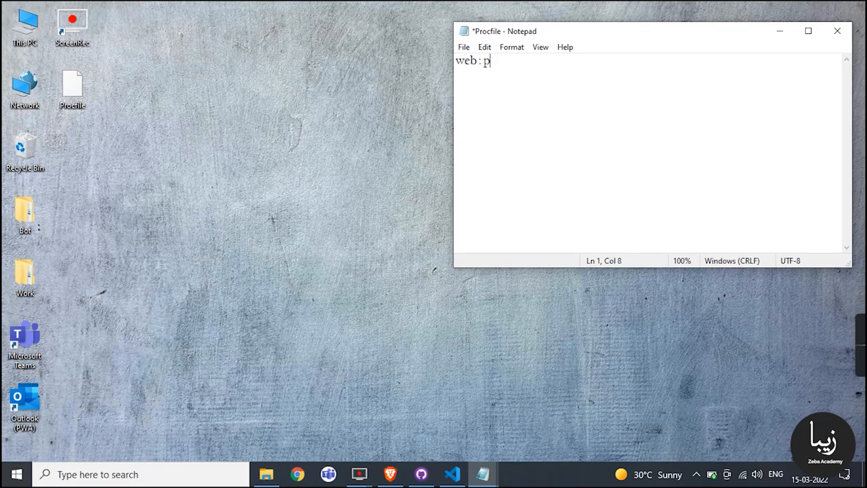
pyautogui.write('ython bot')
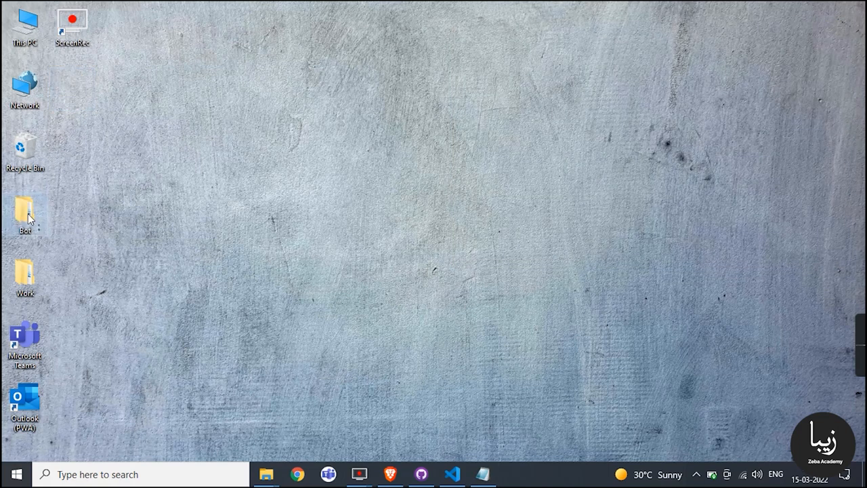
pyautogui.doubleClick(25, 210)
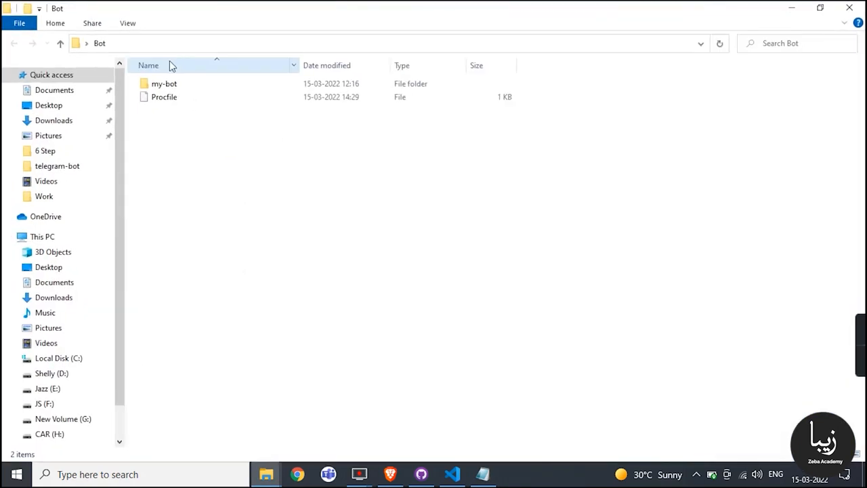
pyautogui.doubleClick(164, 84)
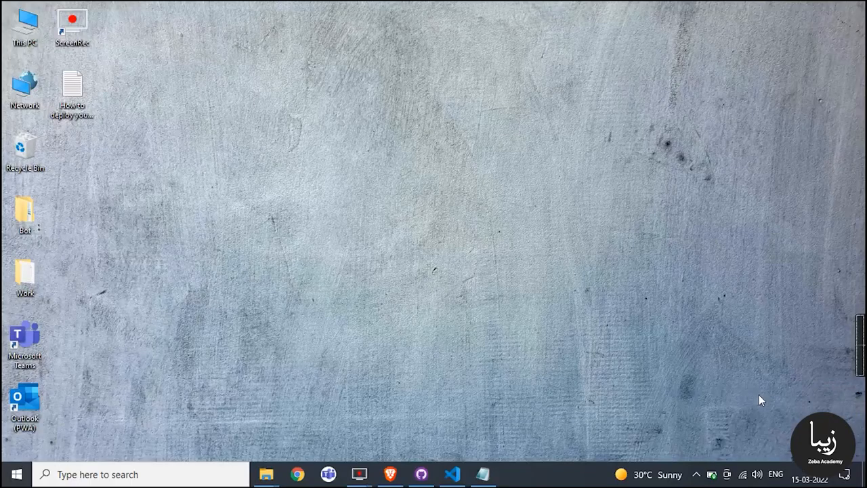
pyautogui.moveTo(561, 376)
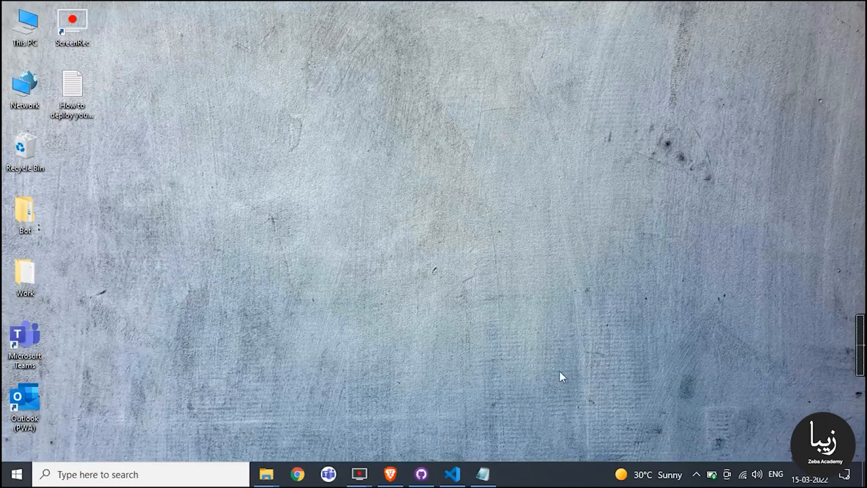
pyautogui.moveTo(400, 449)
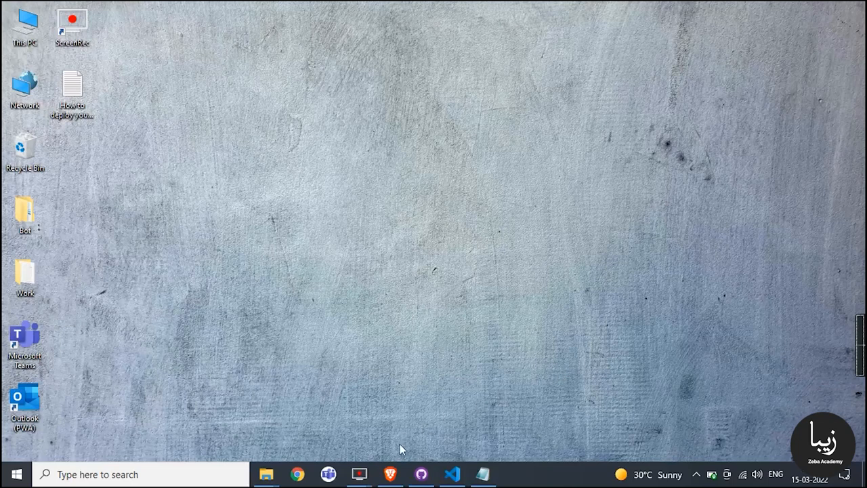
pyautogui.click(389, 473)
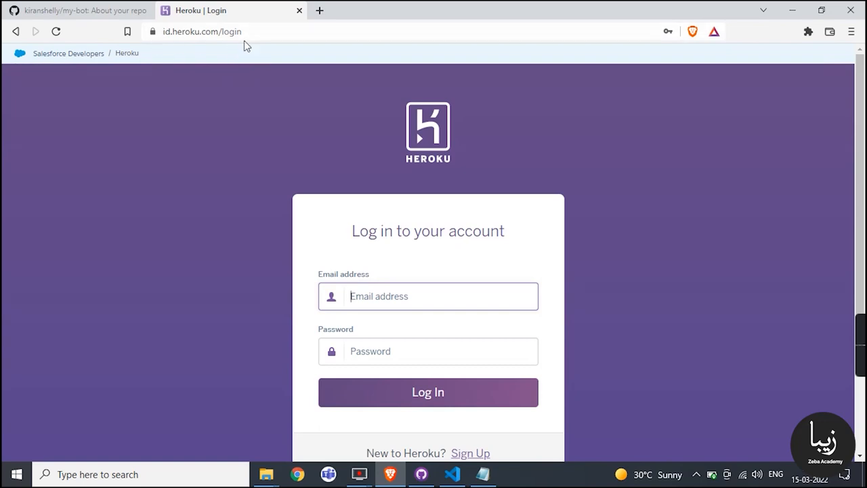
# Log in to Heroku with the account email and password
pyautogui.click(429, 296)
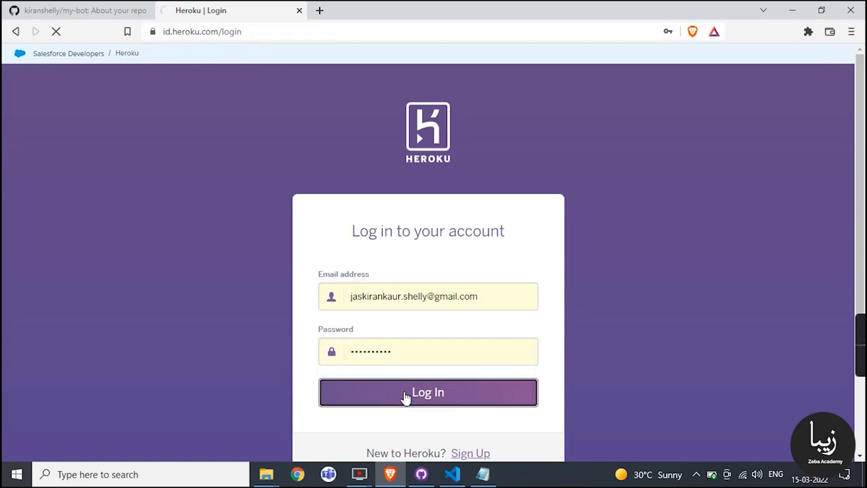
pyautogui.click(428, 392)
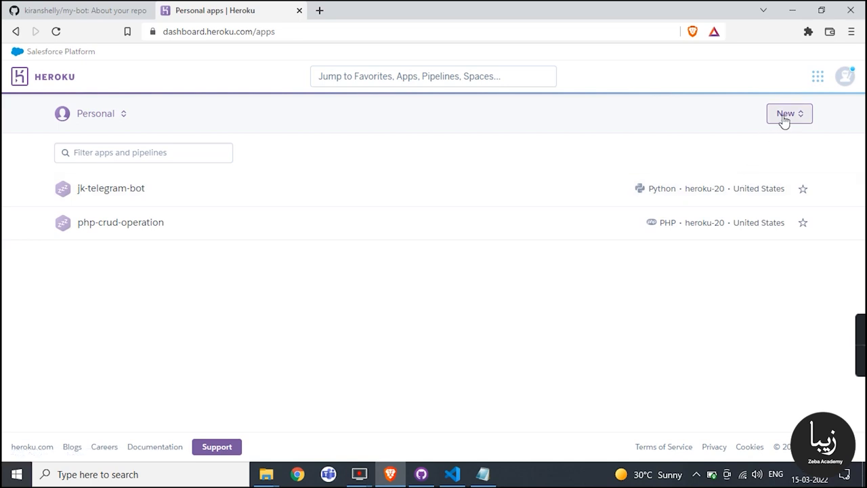
# Create a new Heroku app named my-first-bot-python-code
pyautogui.click(786, 113)
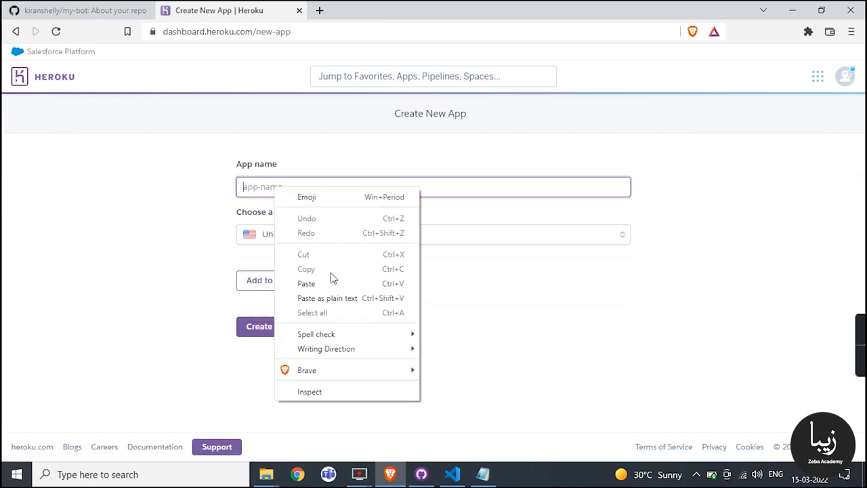
pyautogui.write('my-first-bot-python')
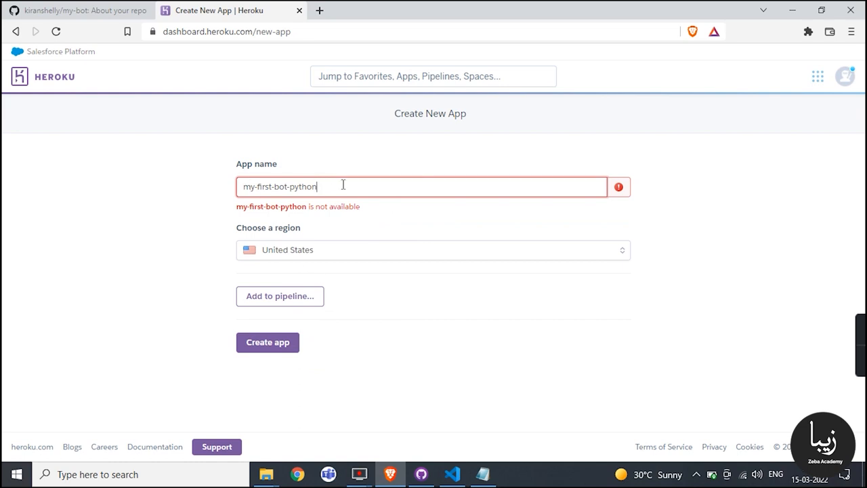
pyautogui.write('-co')
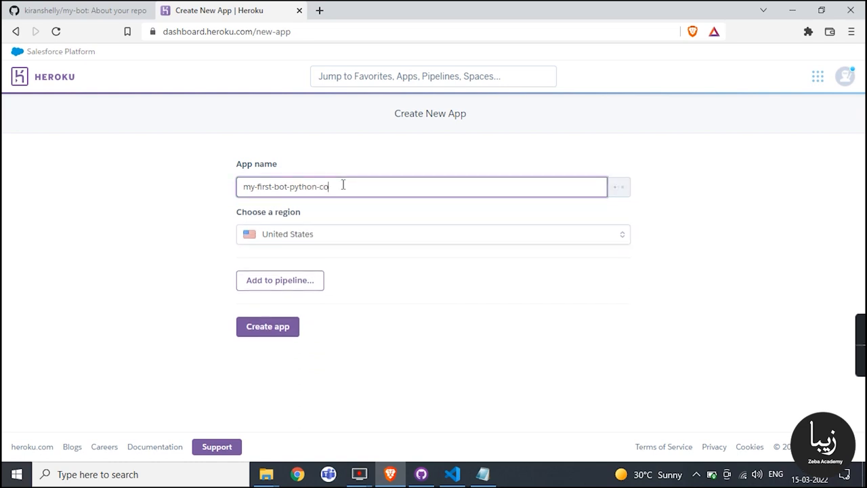
pyautogui.write('de')
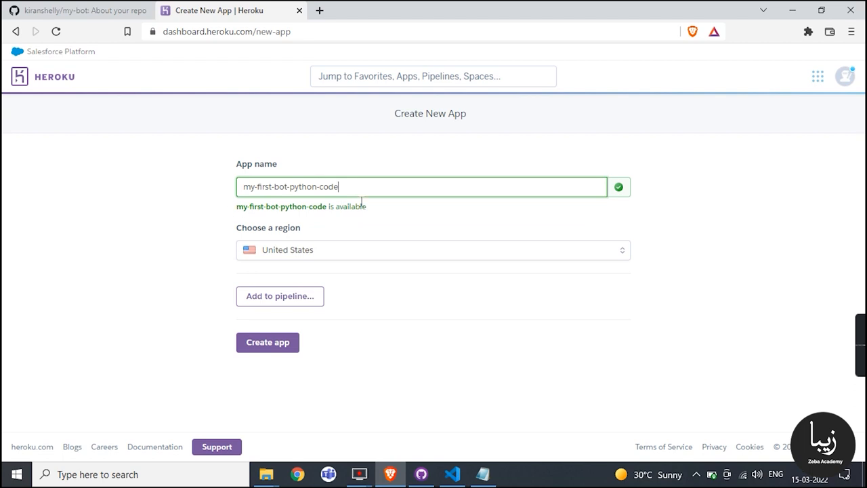
pyautogui.click(267, 342)
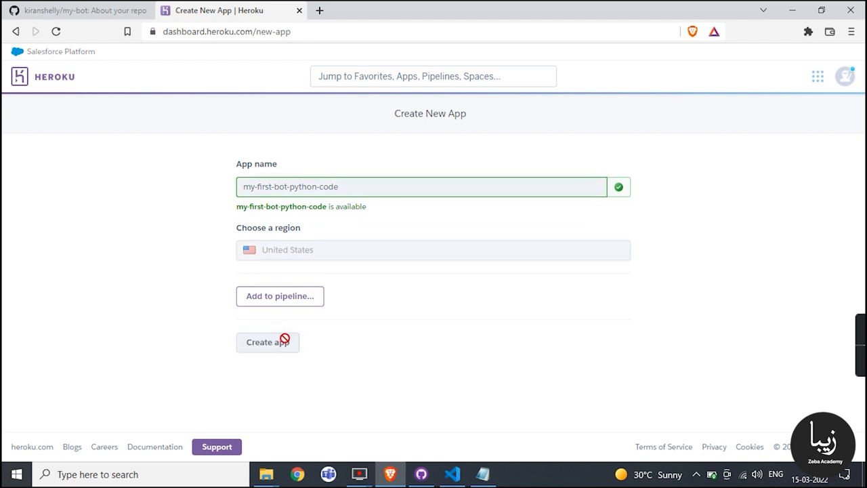
pyautogui.click(267, 342)
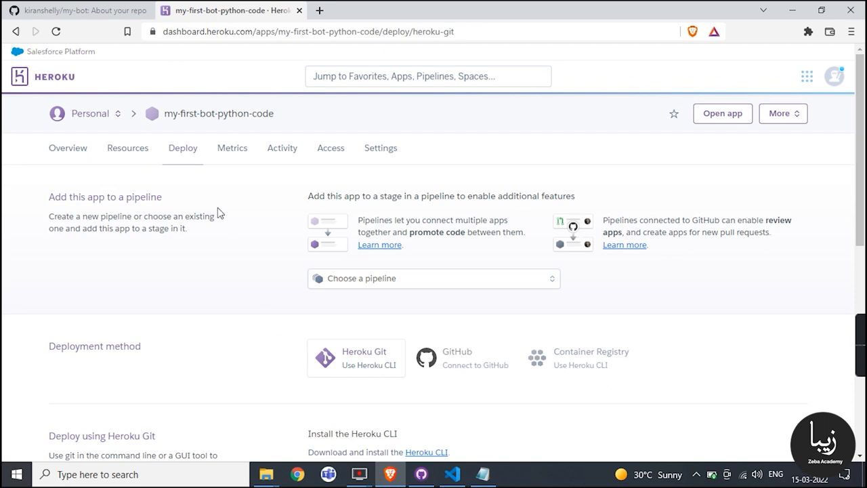
pyautogui.click(67, 148)
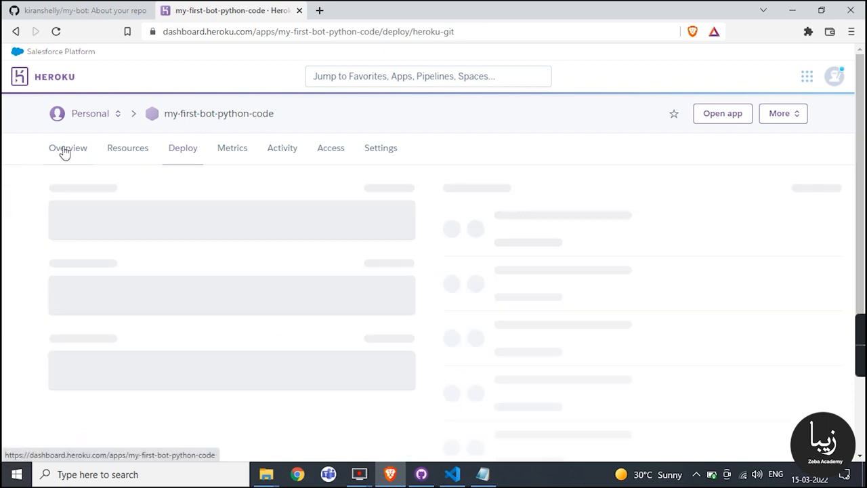
pyautogui.click(67, 147)
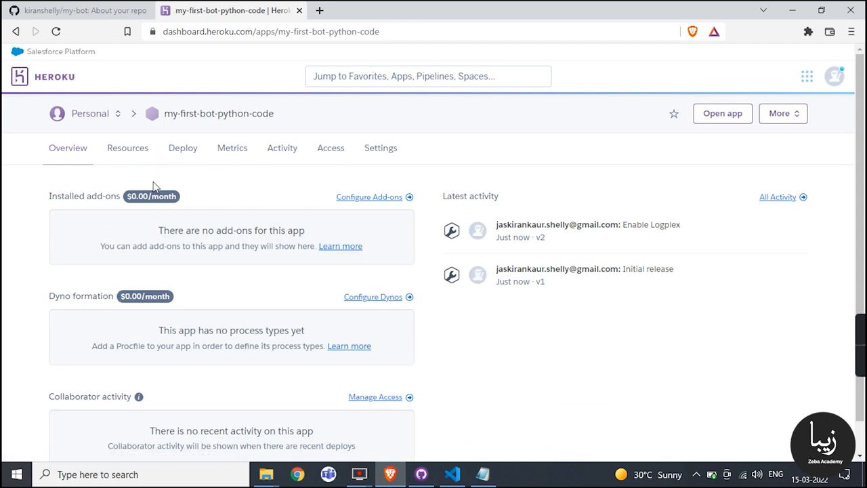
pyautogui.click(128, 148)
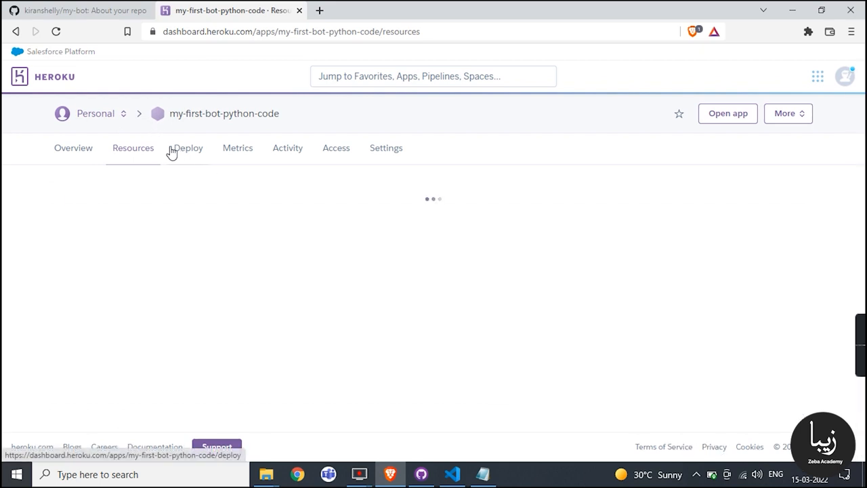
pyautogui.click(188, 148)
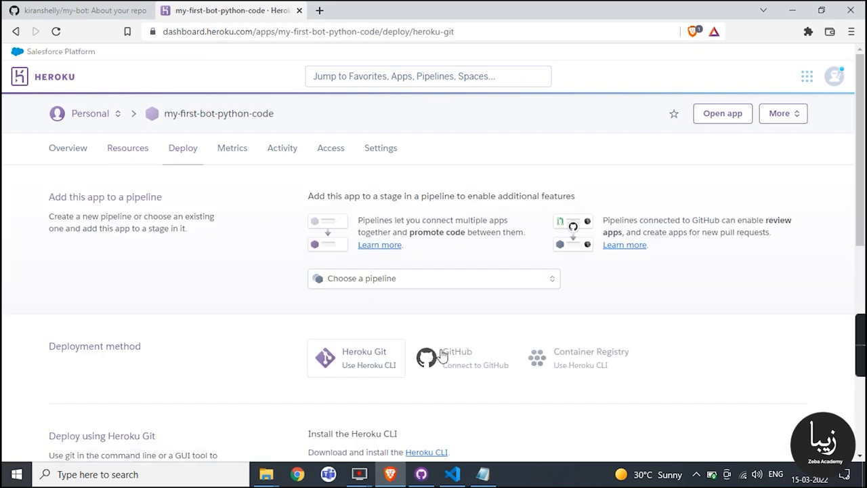
pyautogui.moveTo(74, 215)
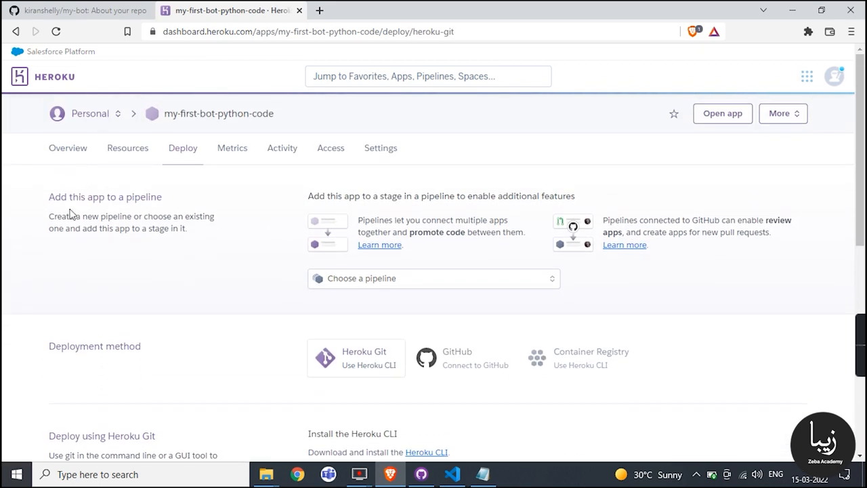
# Choose GitHub as the app's deployment method
pyautogui.scroll(-3)
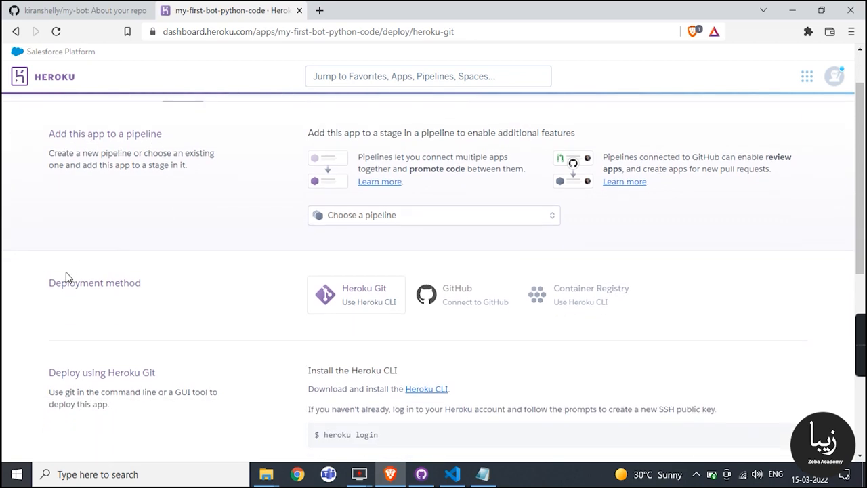
pyautogui.moveTo(129, 283)
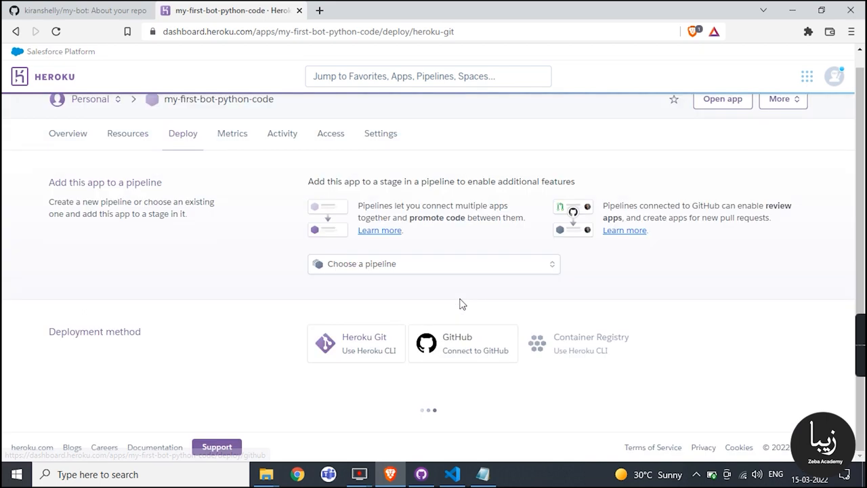
pyautogui.click(463, 343)
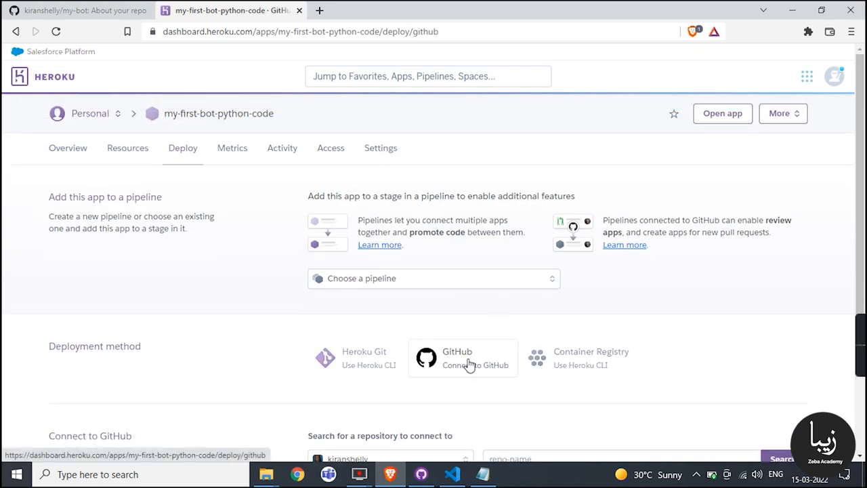
pyautogui.scroll(-3)
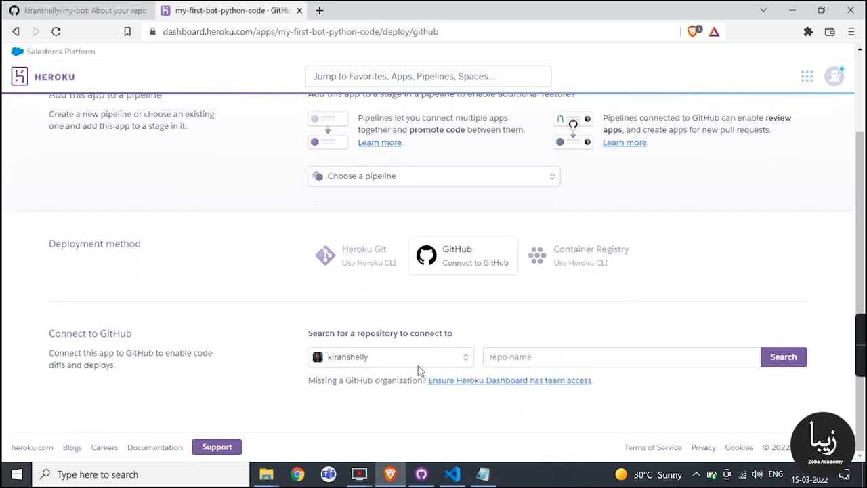
# Search for the my-bot repository and connect the app to it
pyautogui.click(390, 356)
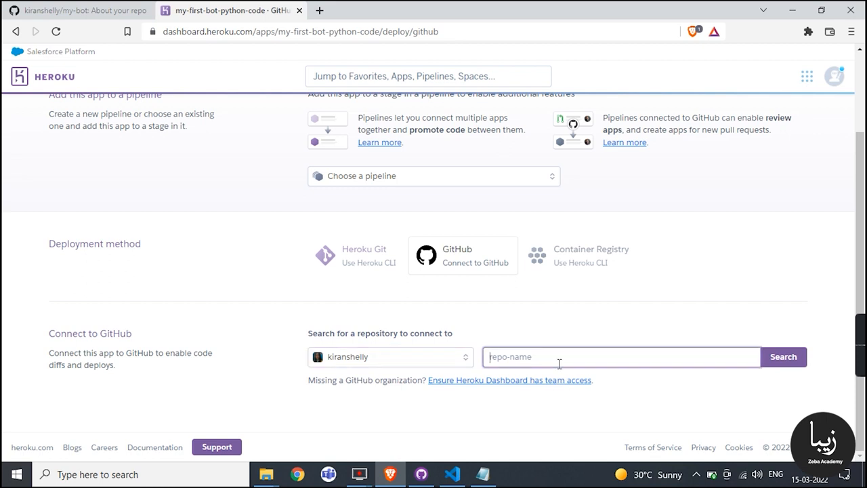
pyautogui.write('my-')
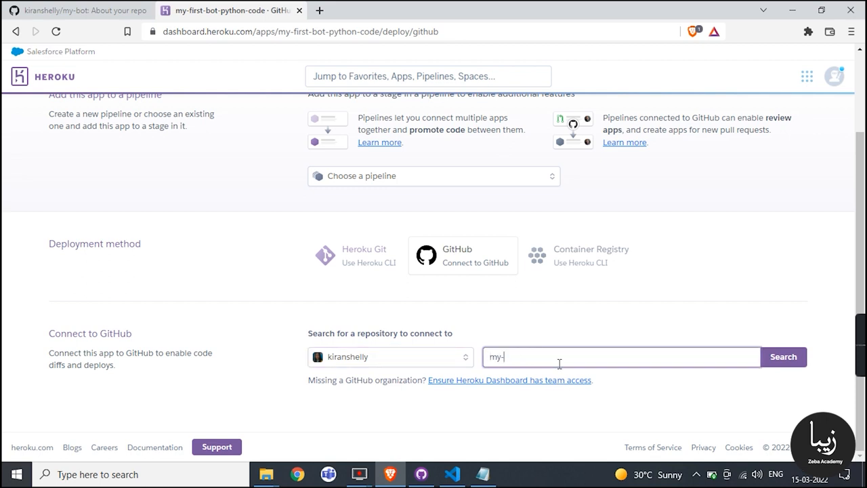
pyautogui.write('bot')
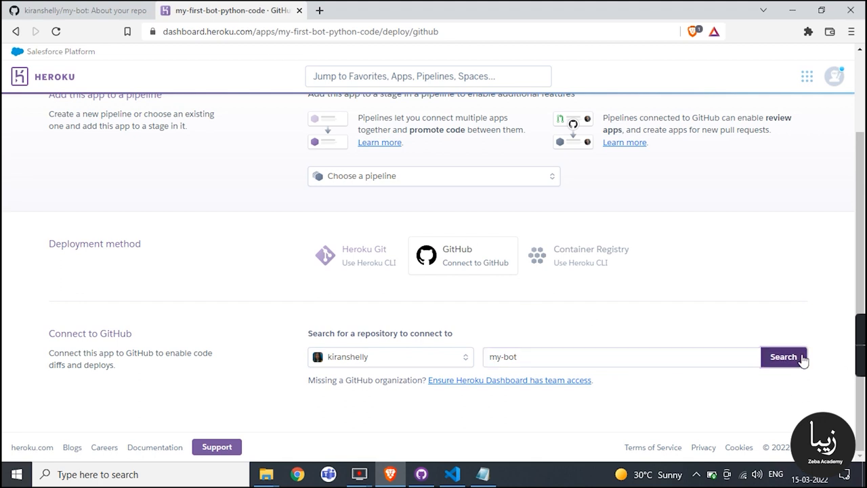
pyautogui.click(783, 357)
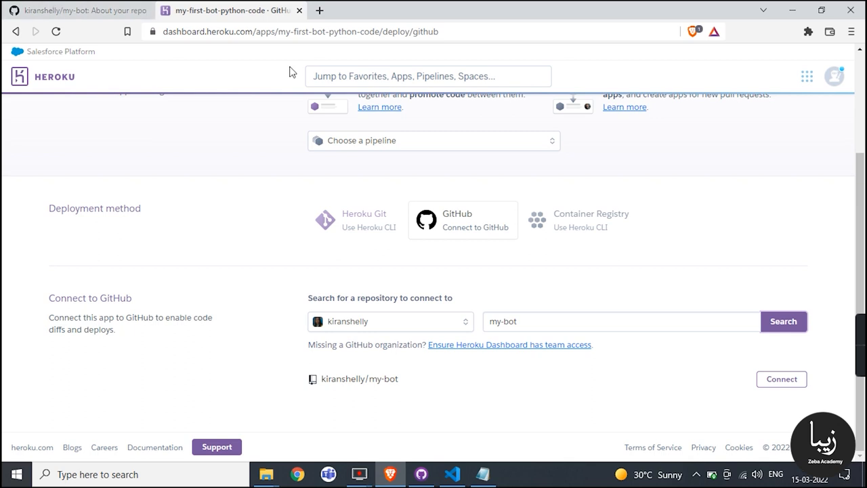
pyautogui.click(781, 379)
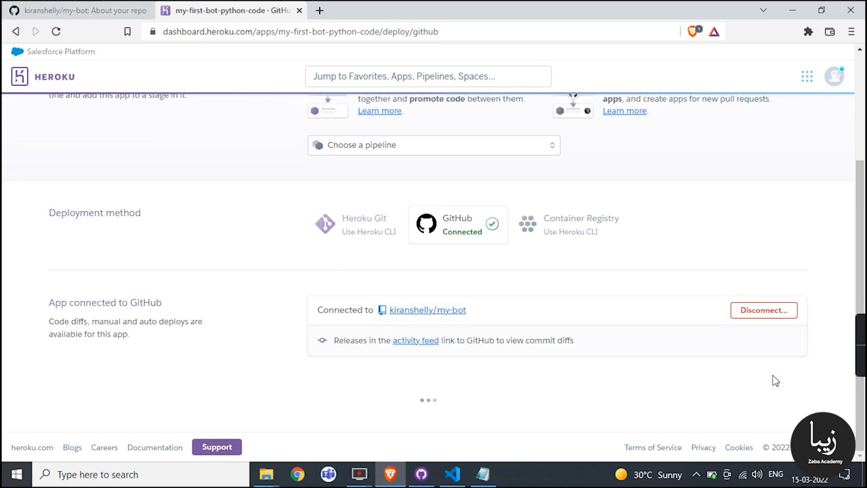
# Enable automatic deploys from the main branch
pyautogui.scroll(-3)
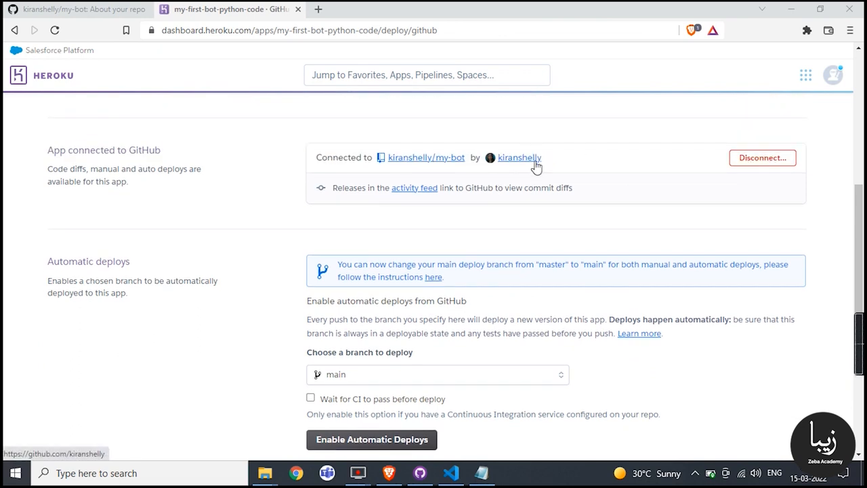
pyautogui.scroll(-3)
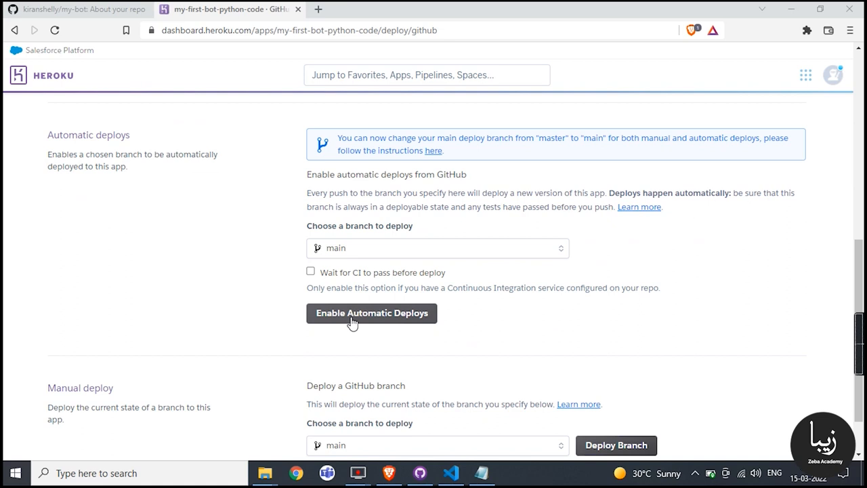
pyautogui.click(372, 312)
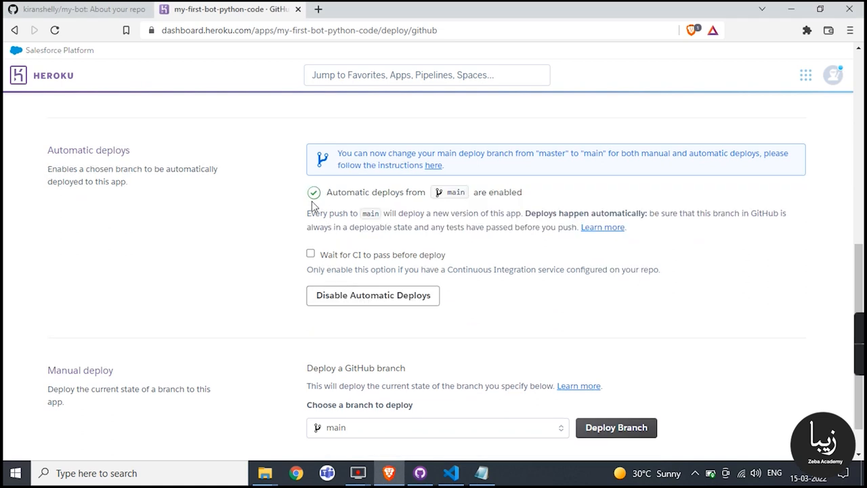
pyautogui.moveTo(510, 203)
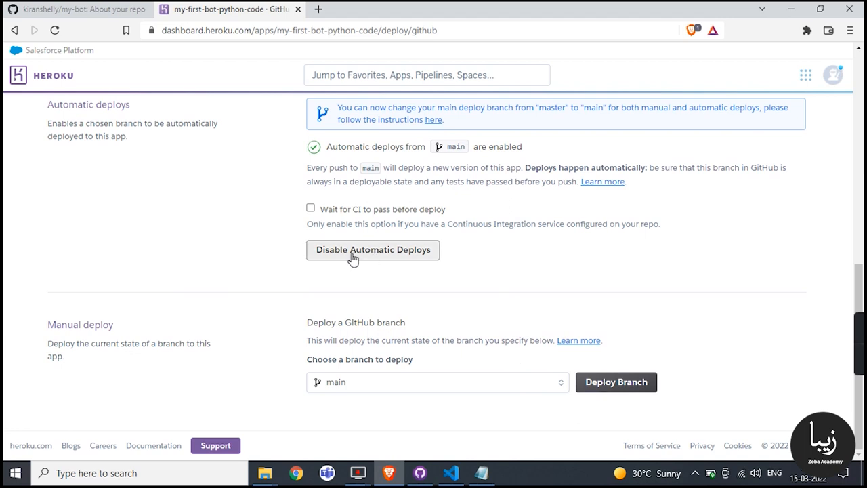
pyautogui.click(132, 167)
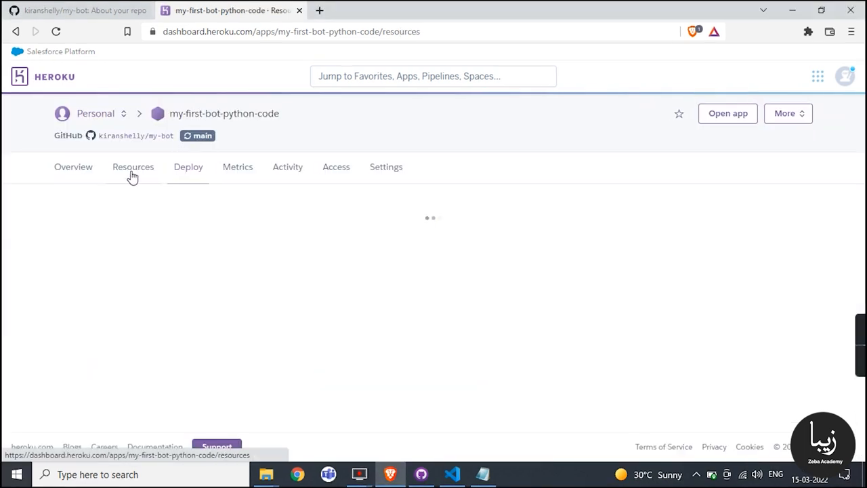
# Switch the web dyno running python bot_code.py on and confirm the change
pyautogui.click(133, 167)
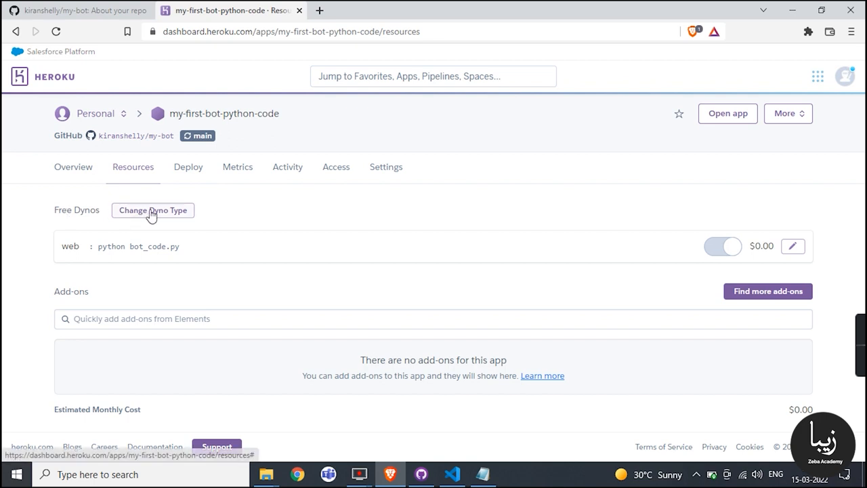
pyautogui.moveTo(100, 248)
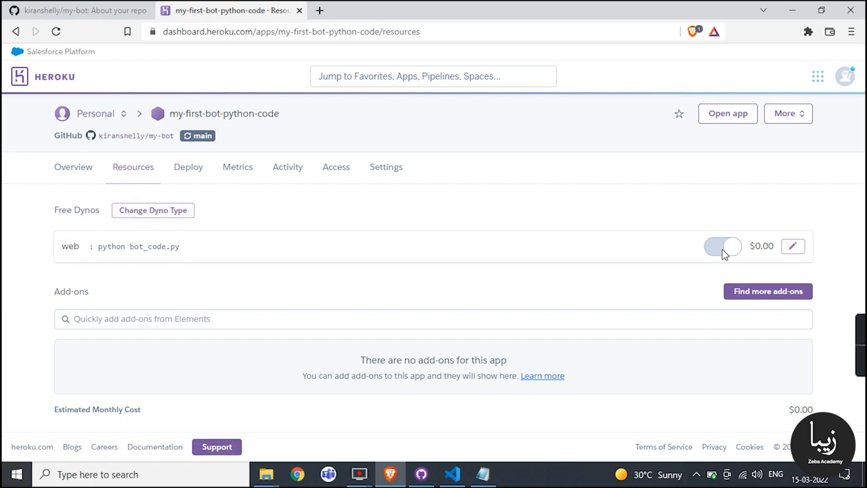
pyautogui.click(723, 246)
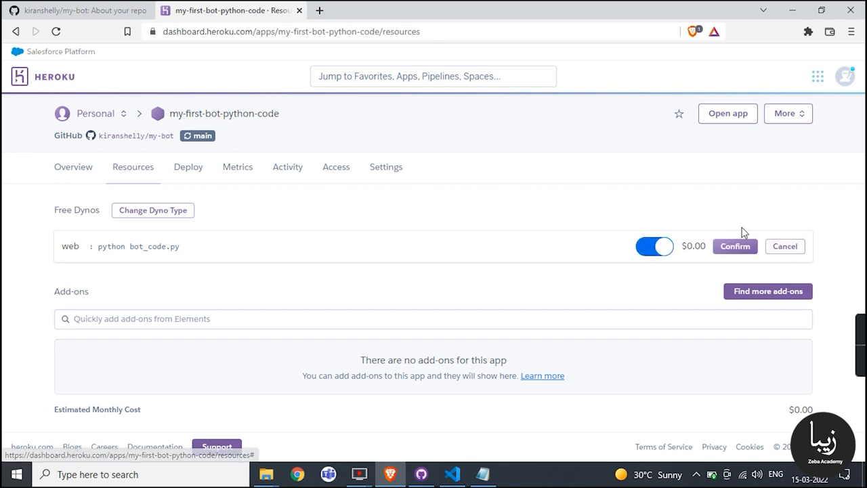
pyautogui.click(653, 246)
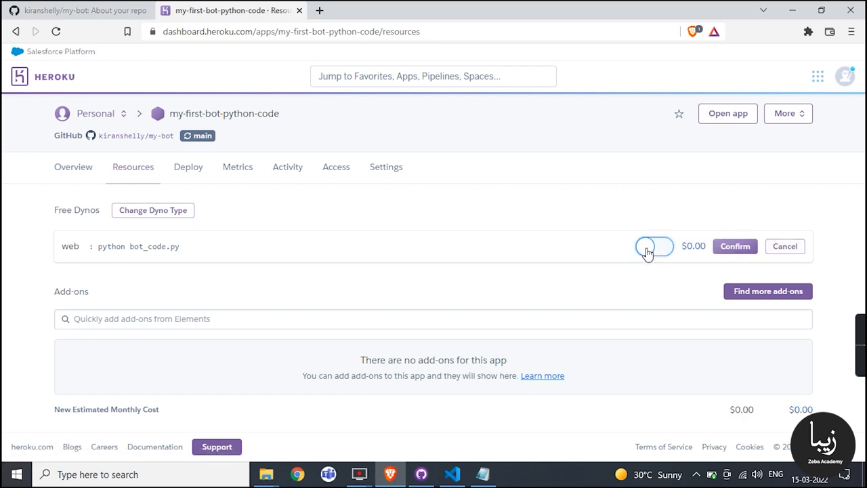
pyautogui.click(649, 246)
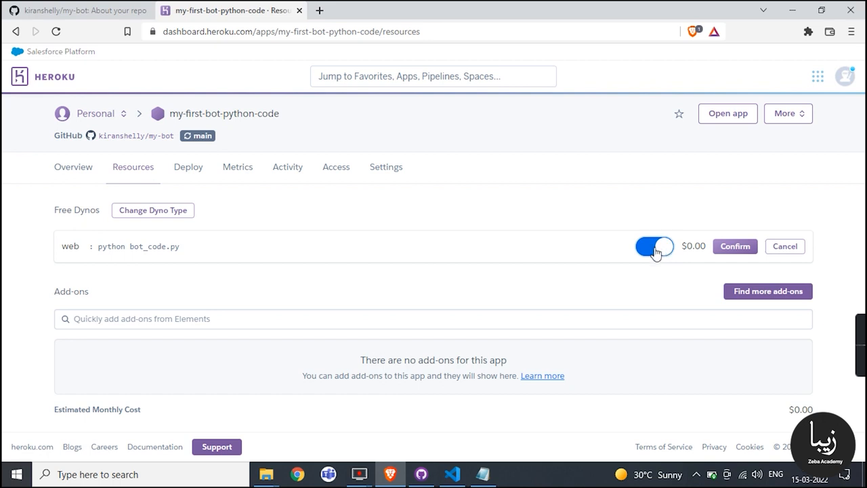
pyautogui.click(735, 246)
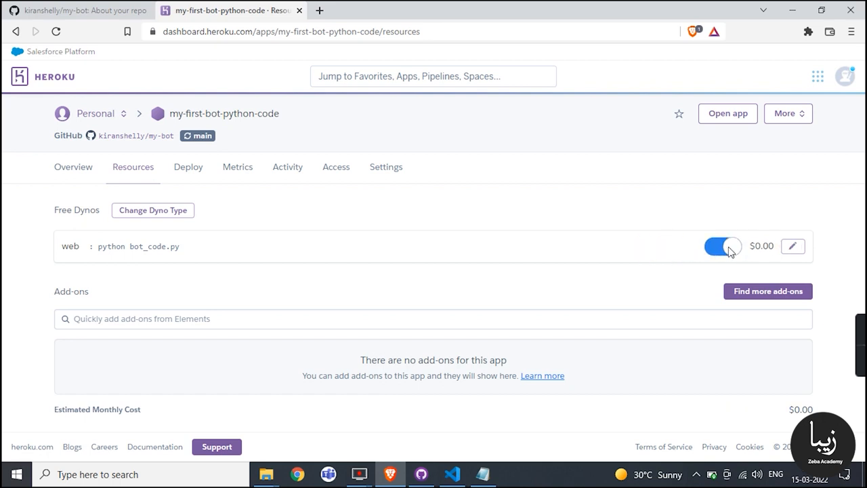
pyautogui.click(722, 246)
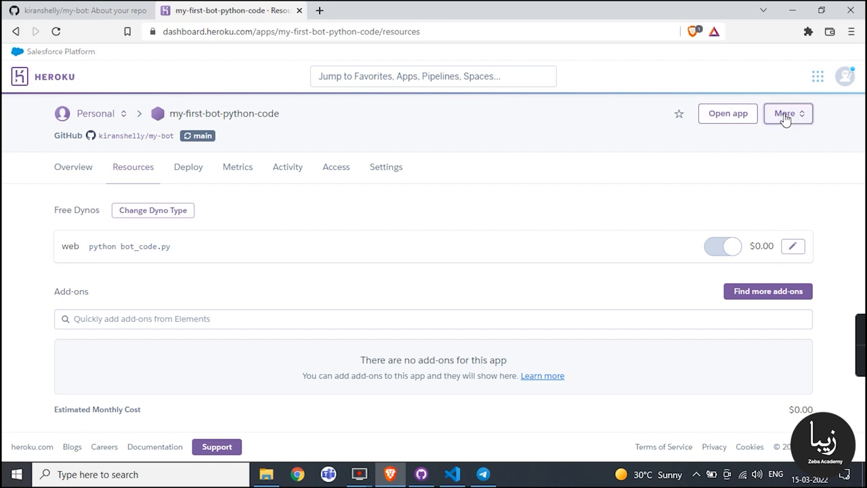
# View the app's application logs via More > View logs and highlight Build succeeded
pyautogui.click(784, 113)
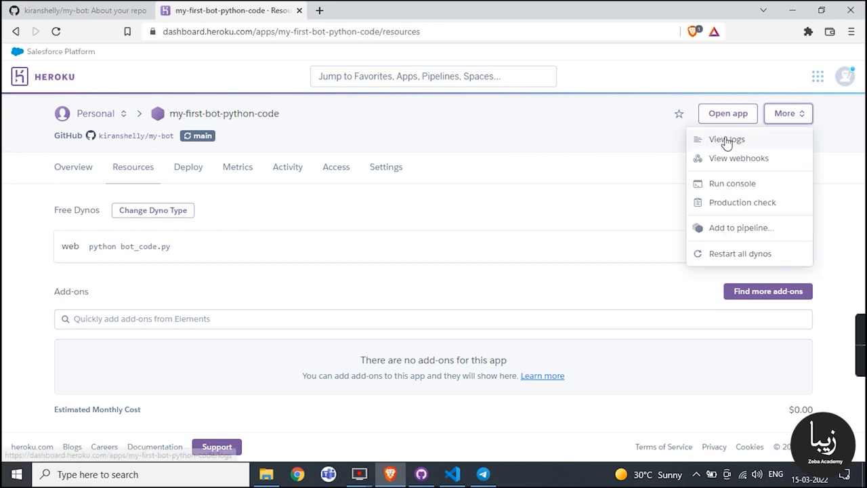
pyautogui.click(727, 139)
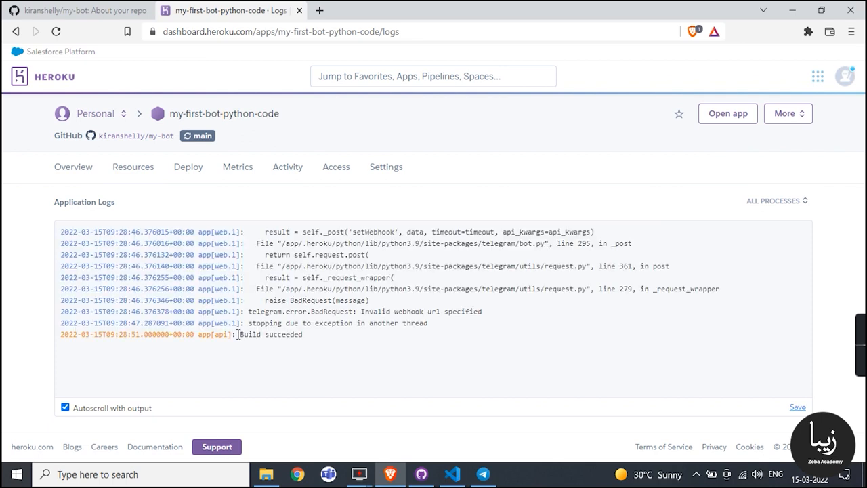
pyautogui.doubleClick(269, 334)
pyautogui.write('Jk_first')
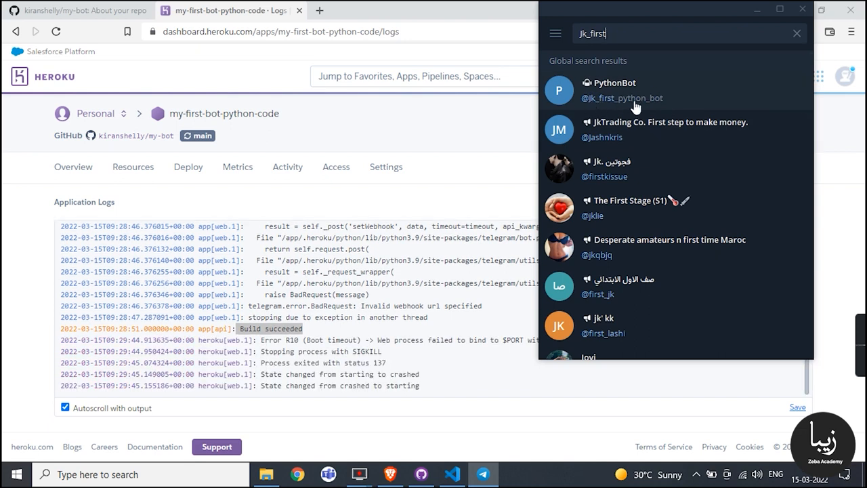
# Open the PythonBot chat in Telegram and send /start to the bot
pyautogui.click(621, 91)
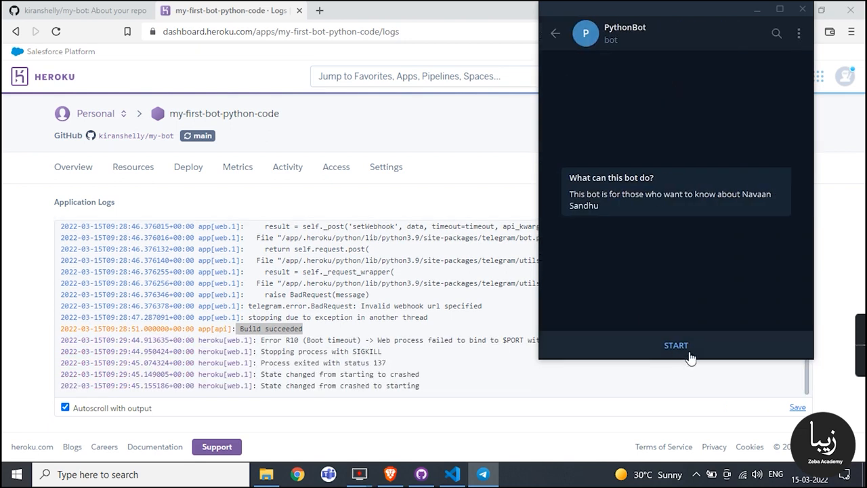
pyautogui.click(675, 345)
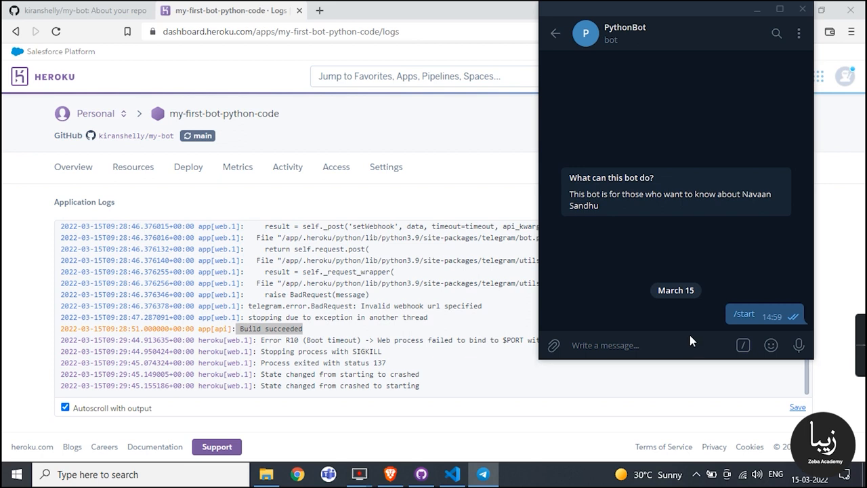
pyautogui.scroll(-3)
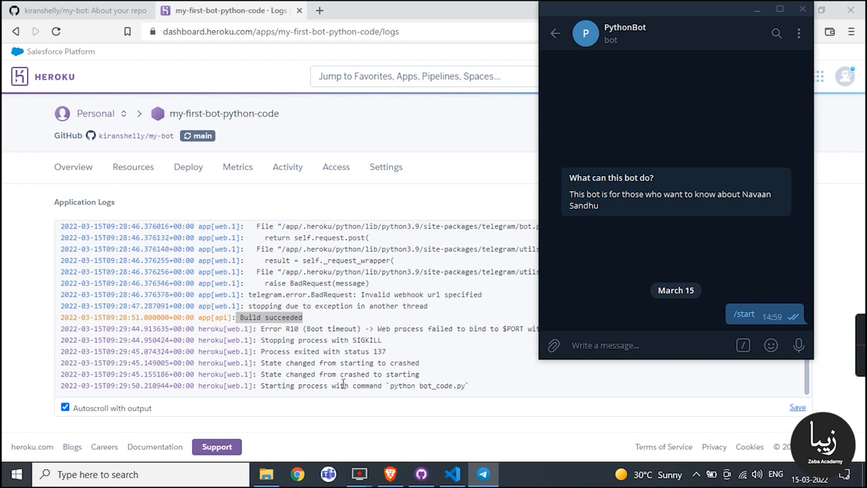
pyautogui.scroll(-3)
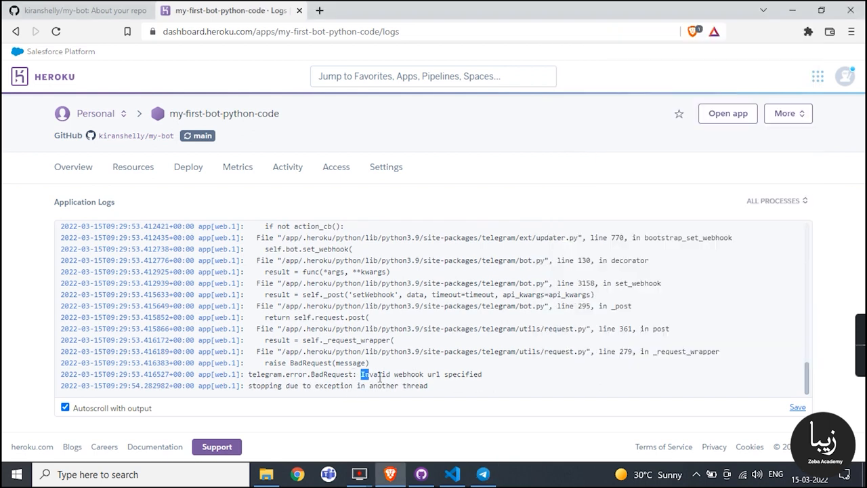
# Note the invalid webhook url error and add a trailing slash to webhook_url in bot_code.py
pyautogui.moveTo(362, 374); pyautogui.dragTo(427, 385)
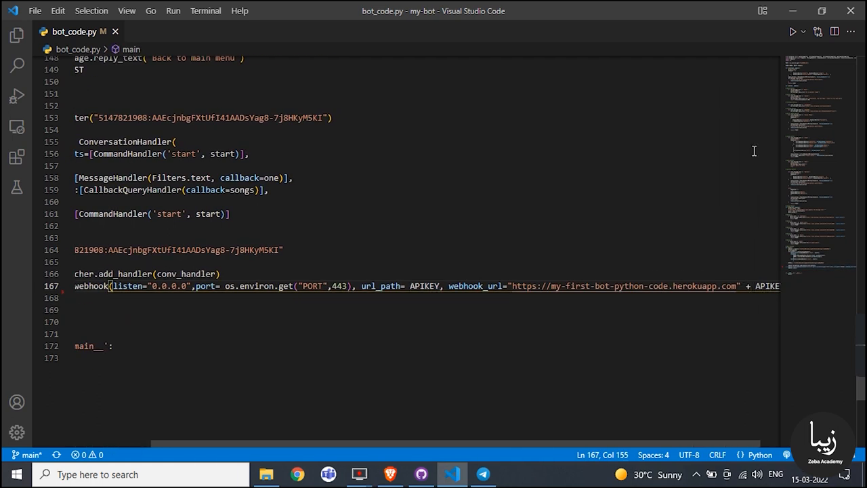
pyautogui.click(34, 10)
pyautogui.write('/')
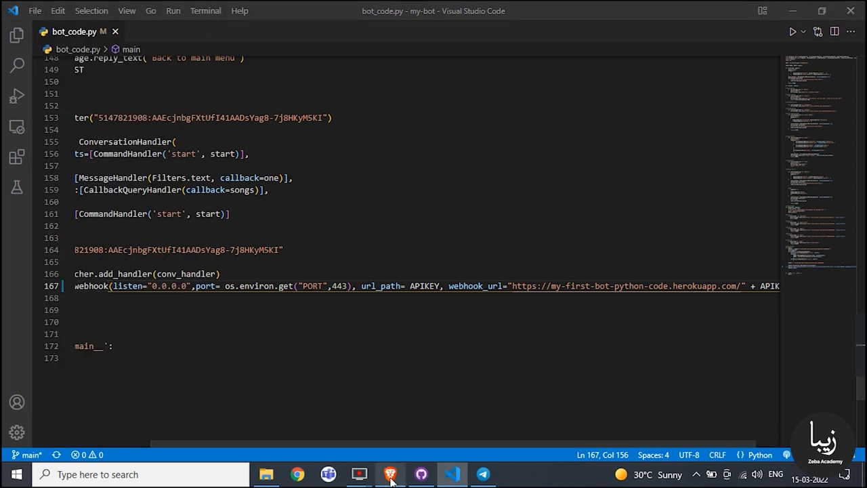
pyautogui.click(390, 473)
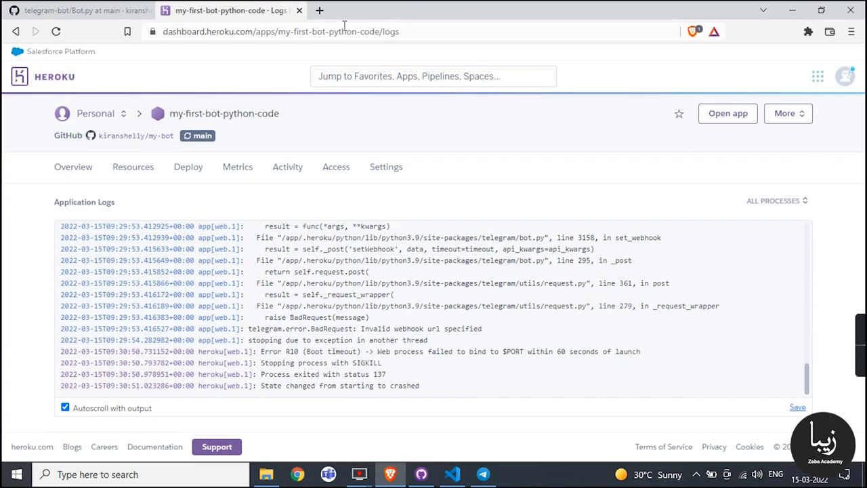
pyautogui.click(55, 32)
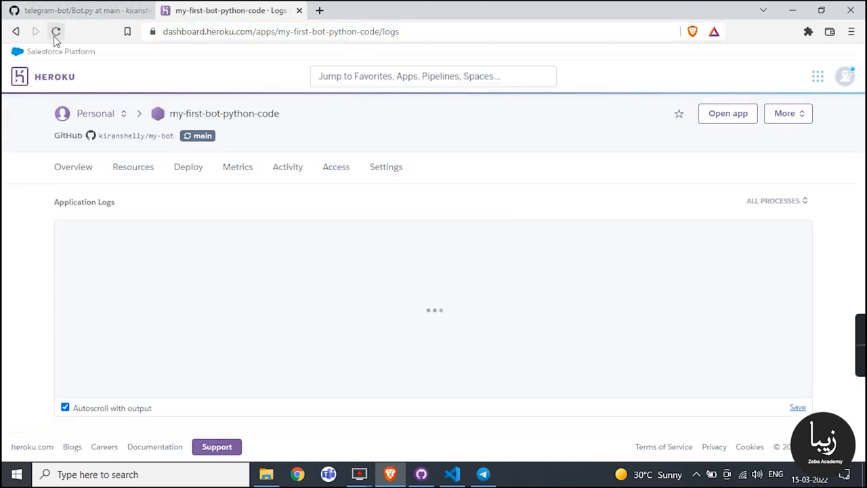
pyautogui.click(55, 31)
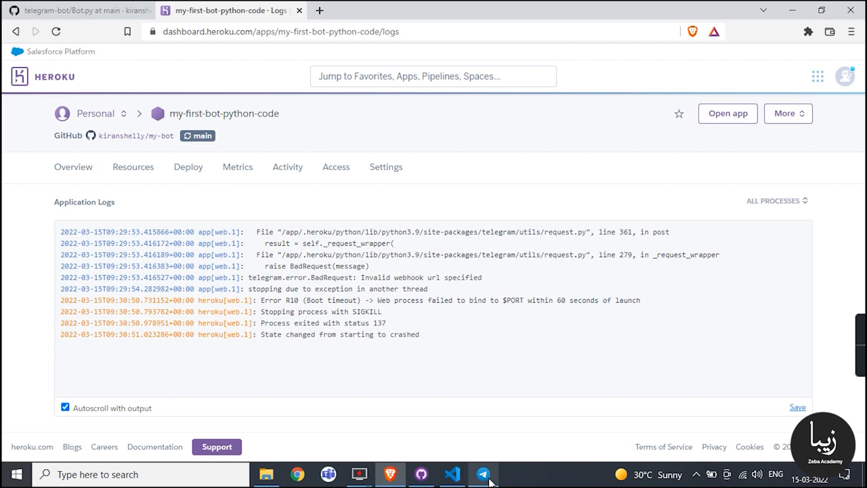